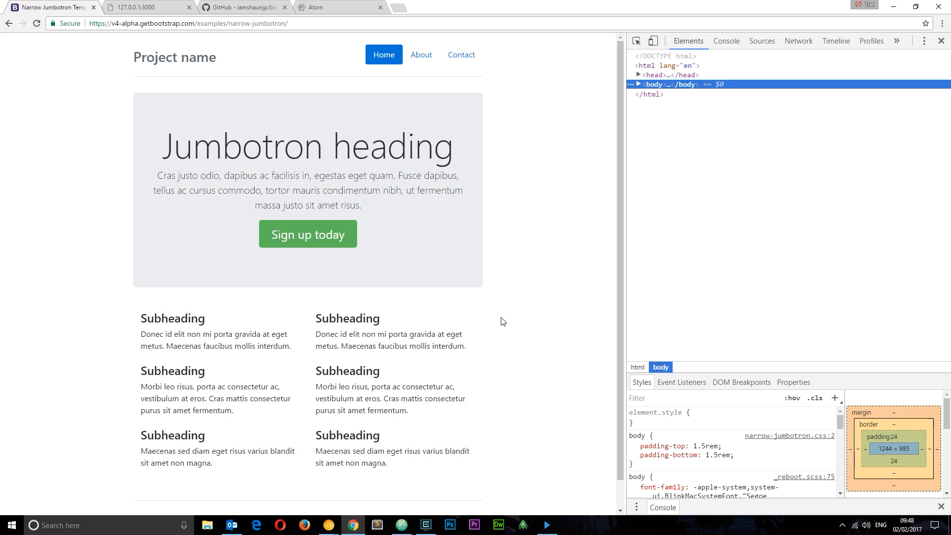
mouse_move(581, 171)
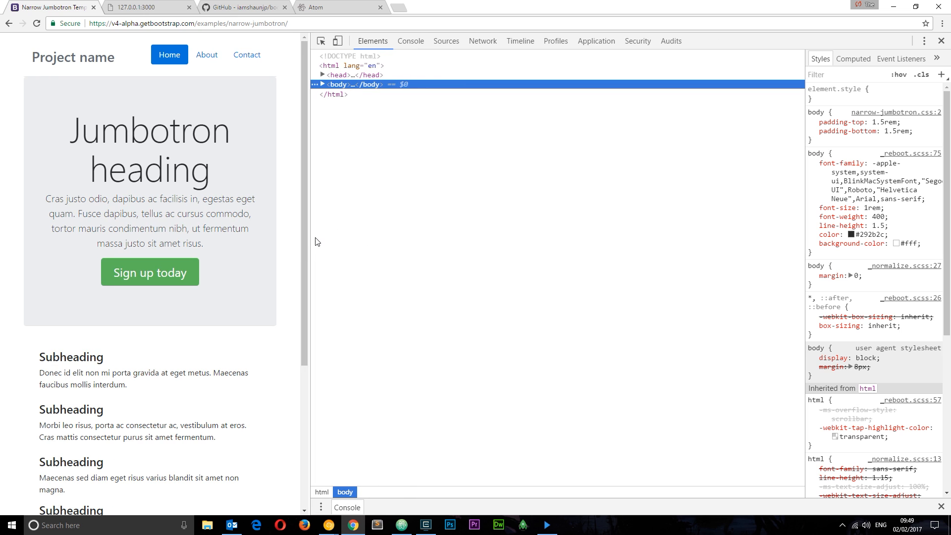
Widen the example page so its subheadings return to two columns.
scroll(down, 3)
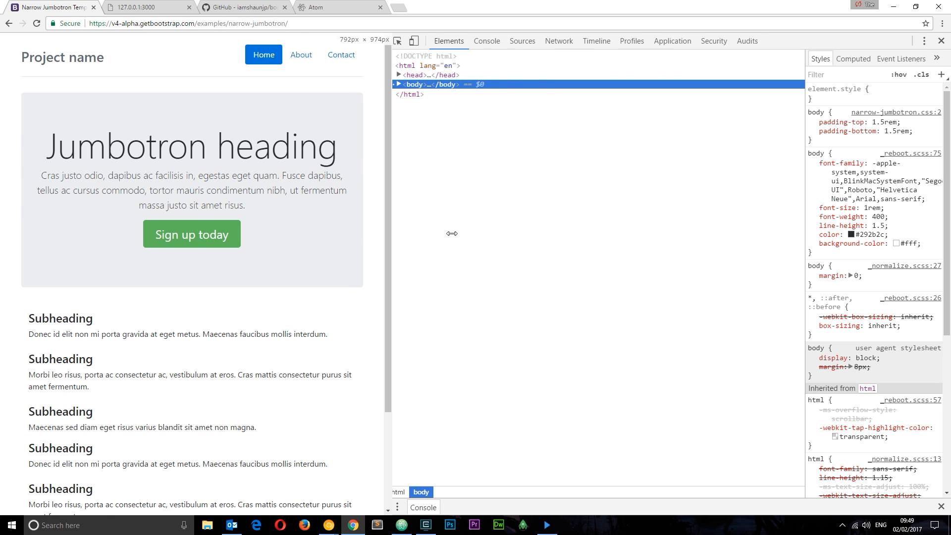
drag(392, 234, 618, 274)
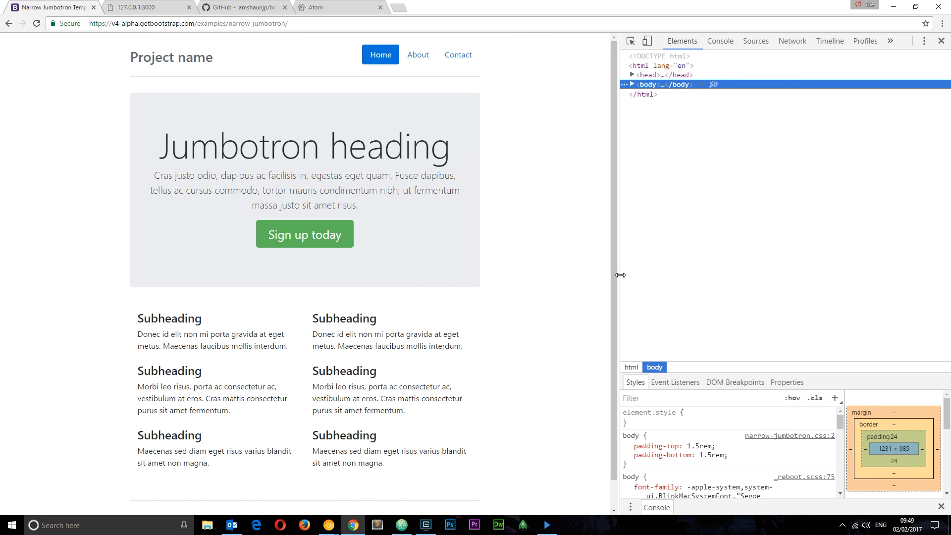
mouse_move(559, 268)
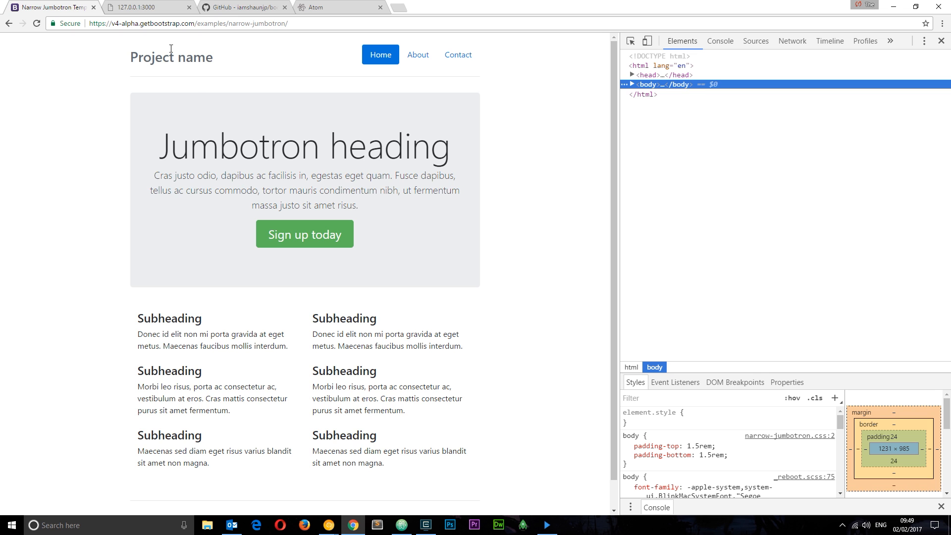
Show the local 127.0.0.1:3000 Dojo site shrunk to its narrow mobile layout.
click(146, 7)
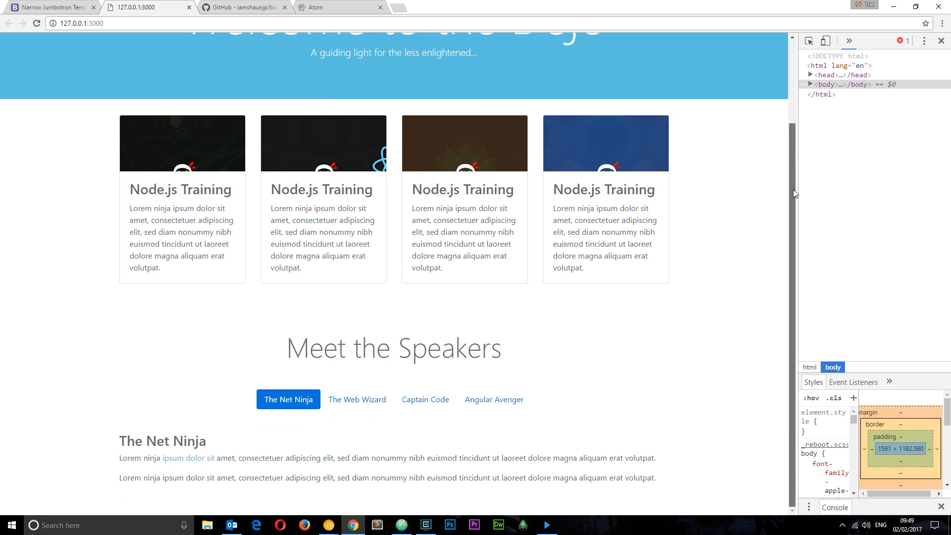
scroll(up, 3)
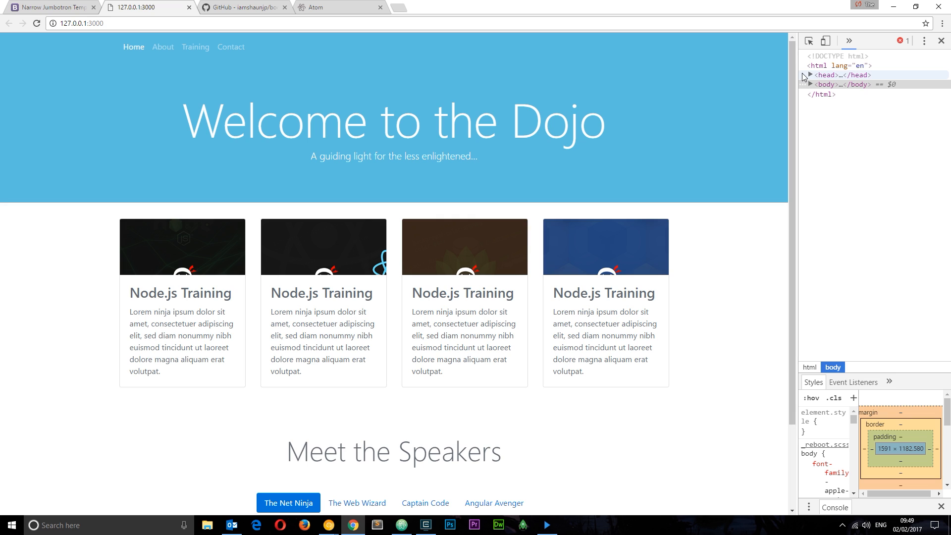
click(826, 84)
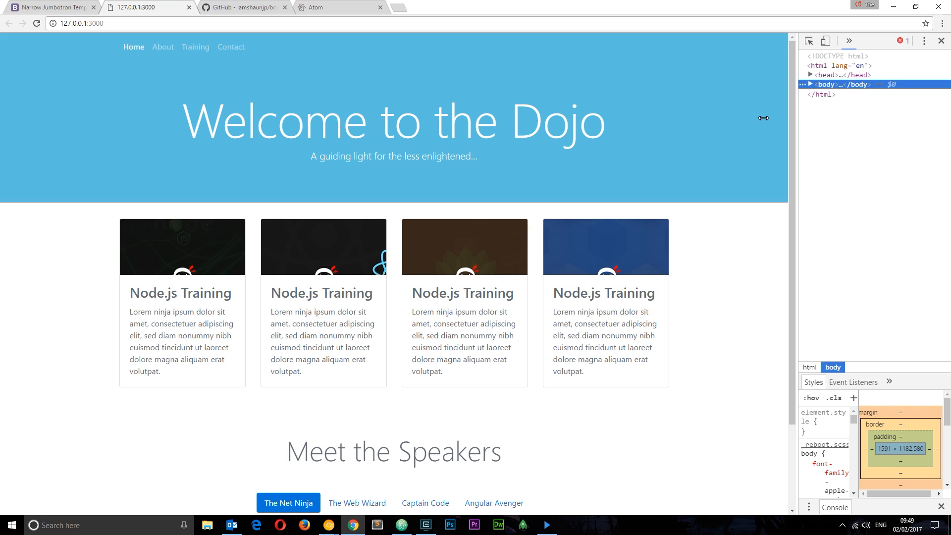
drag(764, 118, 458, 320)
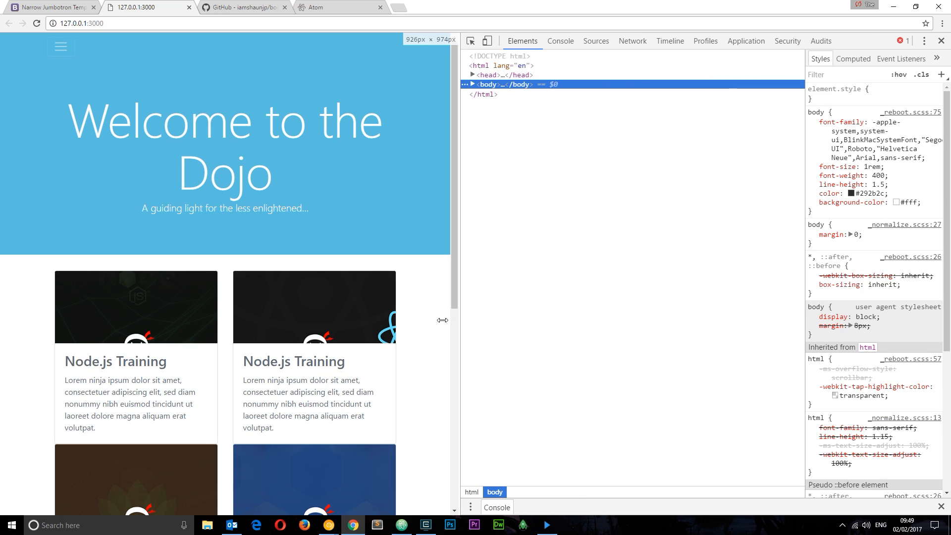
scroll(down, 3)
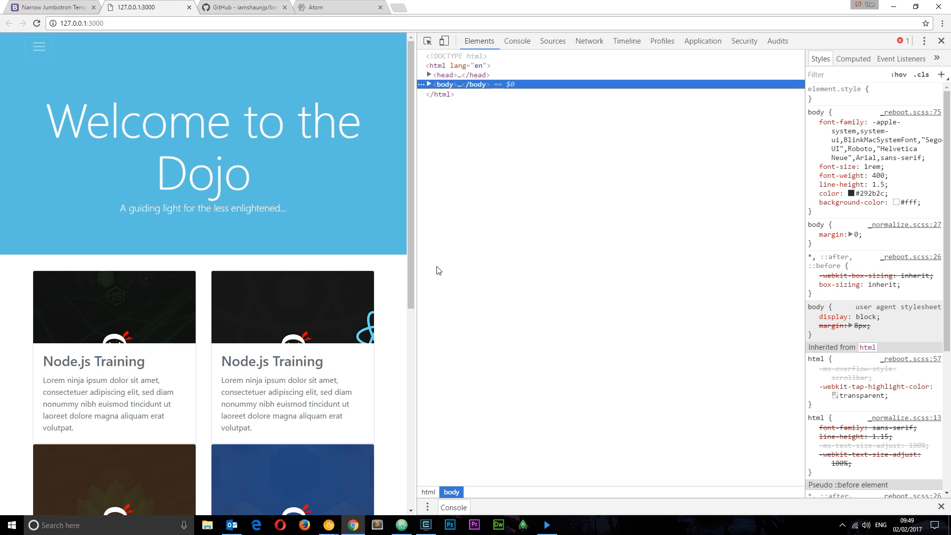
click(242, 7)
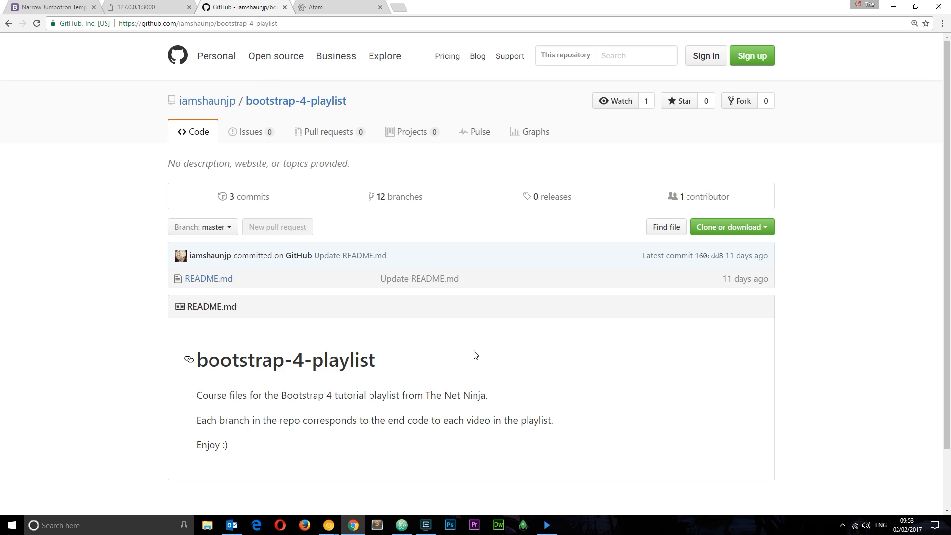
mouse_move(274, 150)
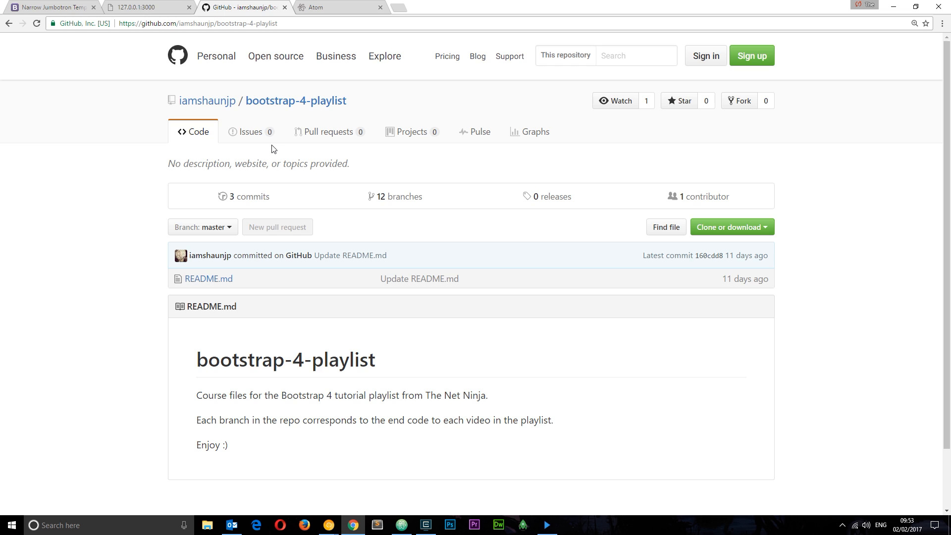
mouse_move(296, 101)
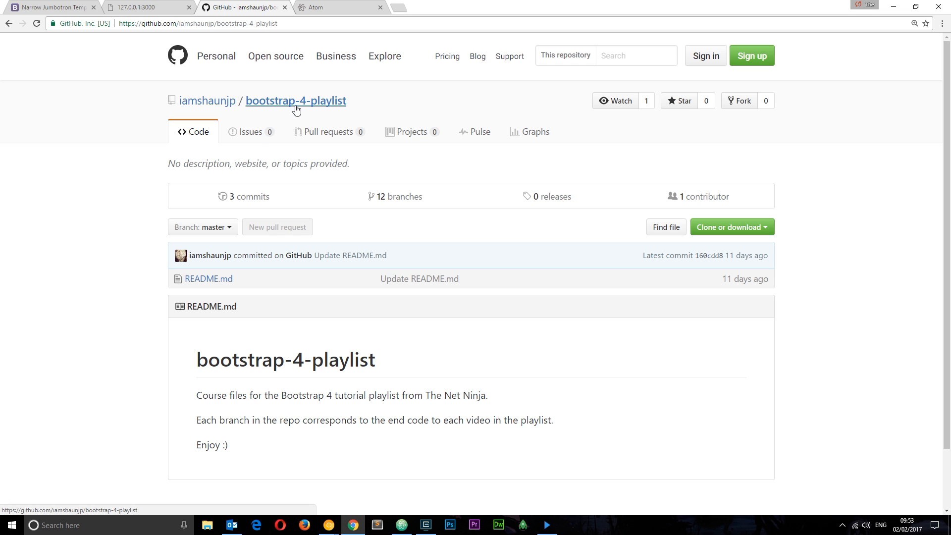
mouse_move(326, 106)
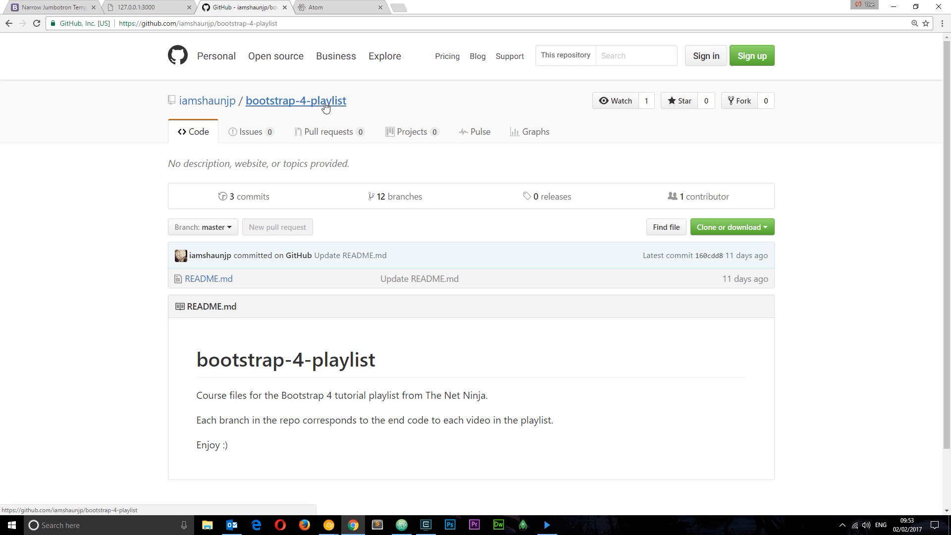
Switch the bootstrap-4-playlist repository from master to the lesson-8 branch.
click(202, 226)
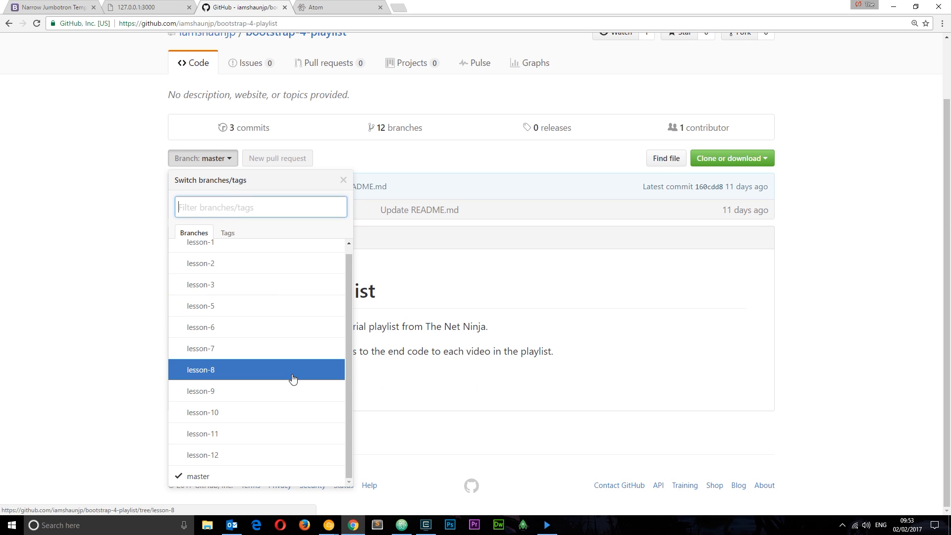
click(201, 369)
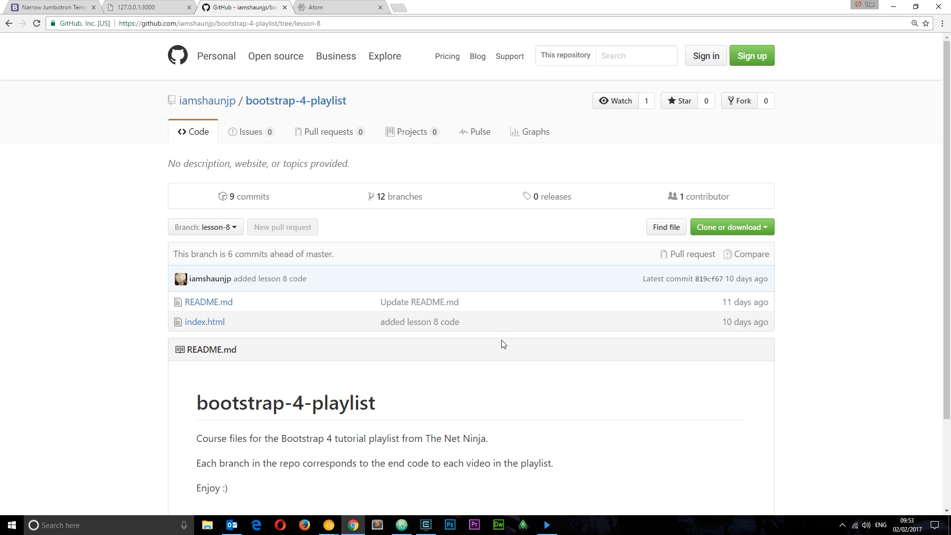
Switch to the atom.io tab showing the Atom editor download.
click(337, 7)
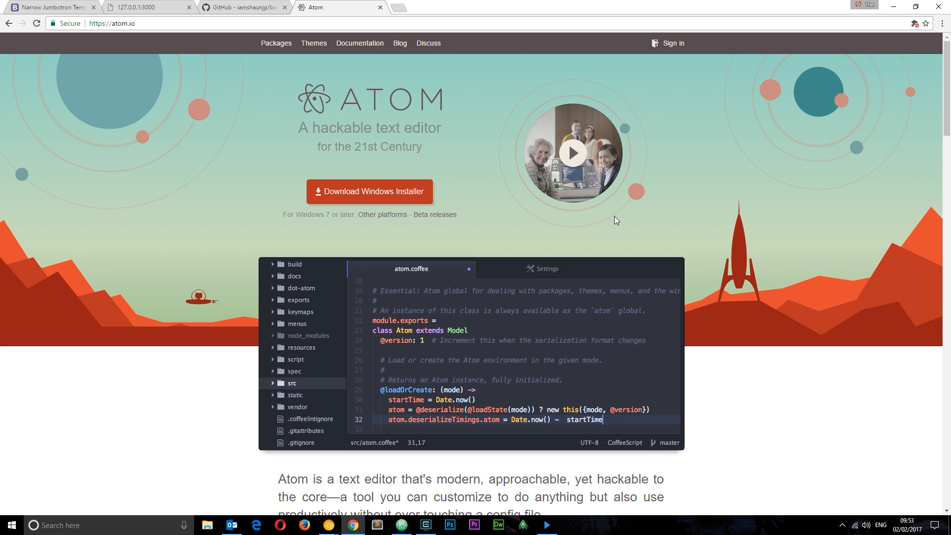
mouse_move(612, 218)
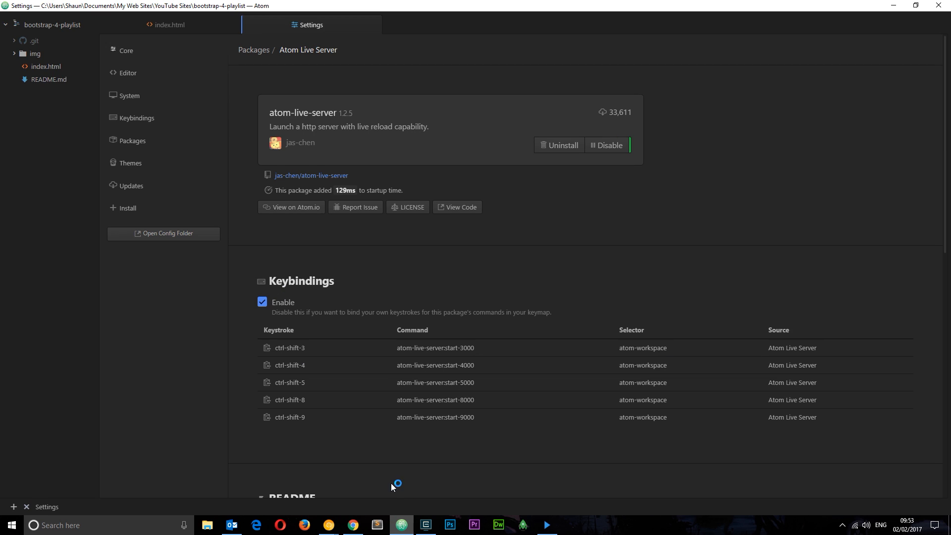
mouse_move(320, 117)
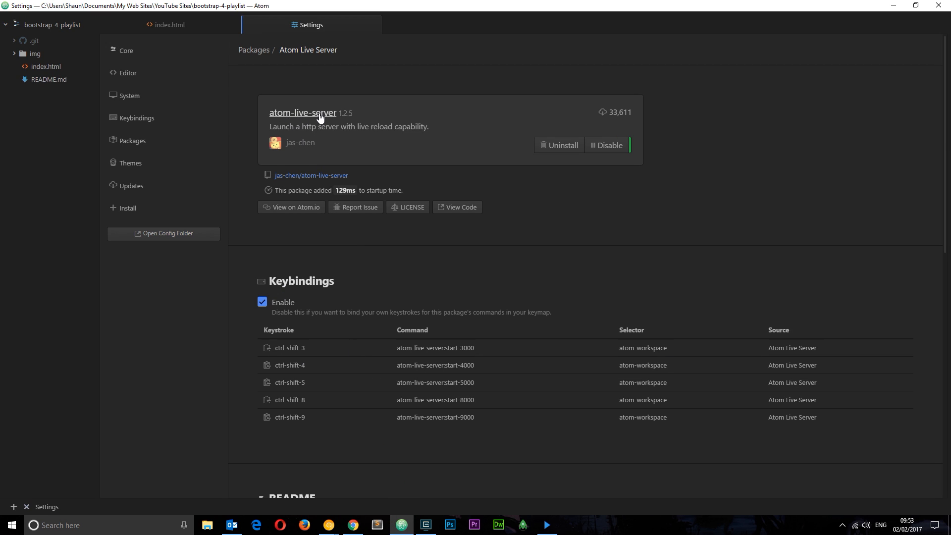
mouse_move(407, 208)
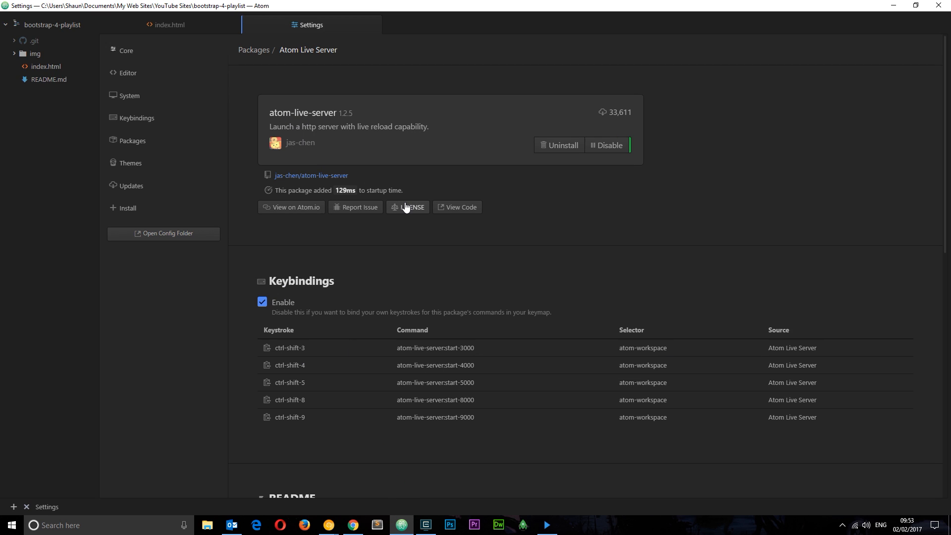
mouse_move(142, 37)
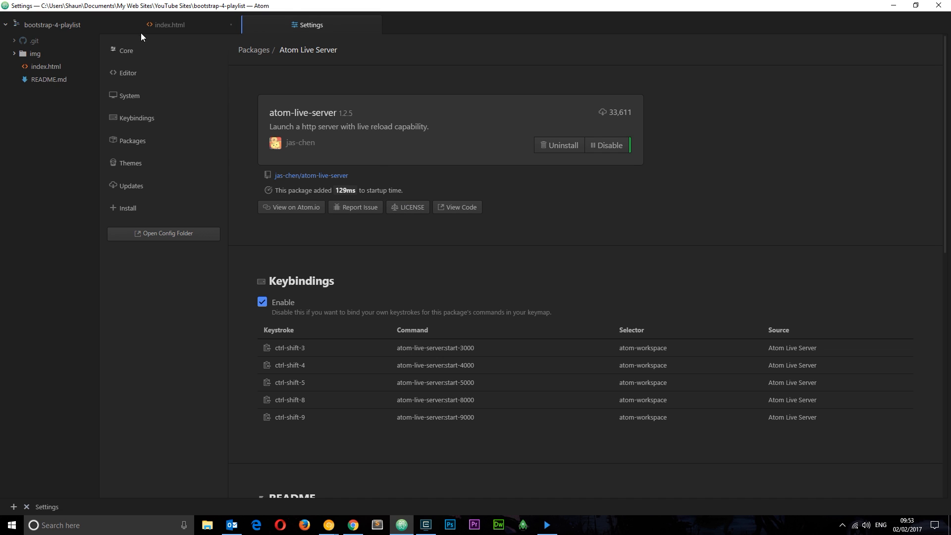
mouse_move(511, 345)
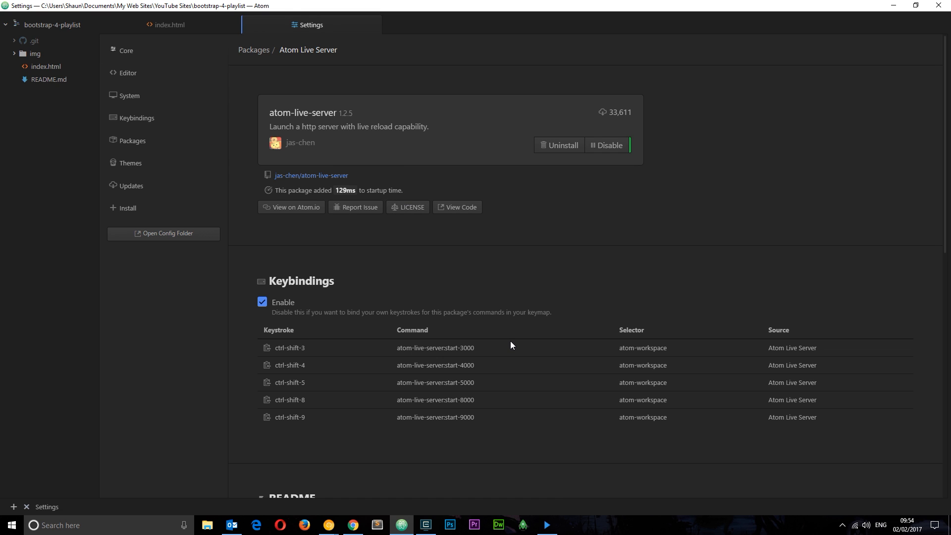
mouse_move(294, 357)
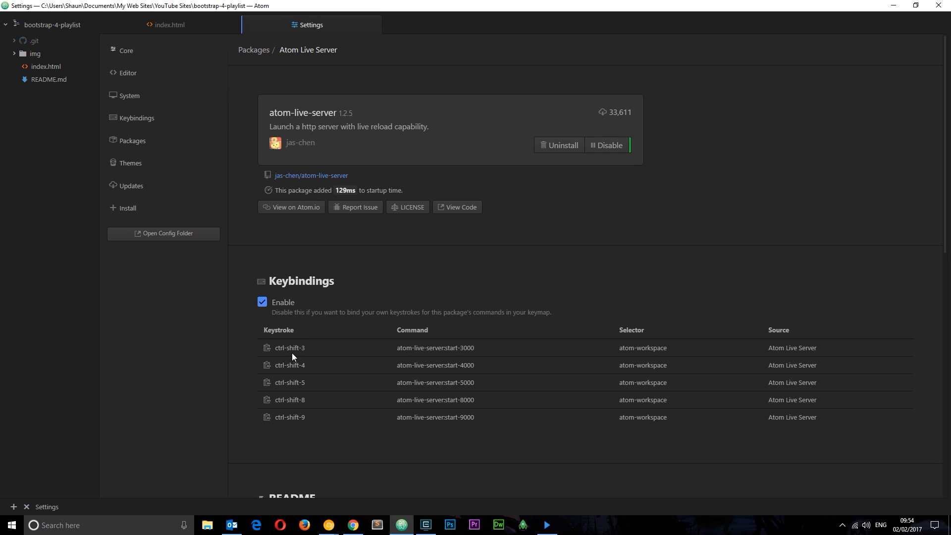
mouse_move(350, 347)
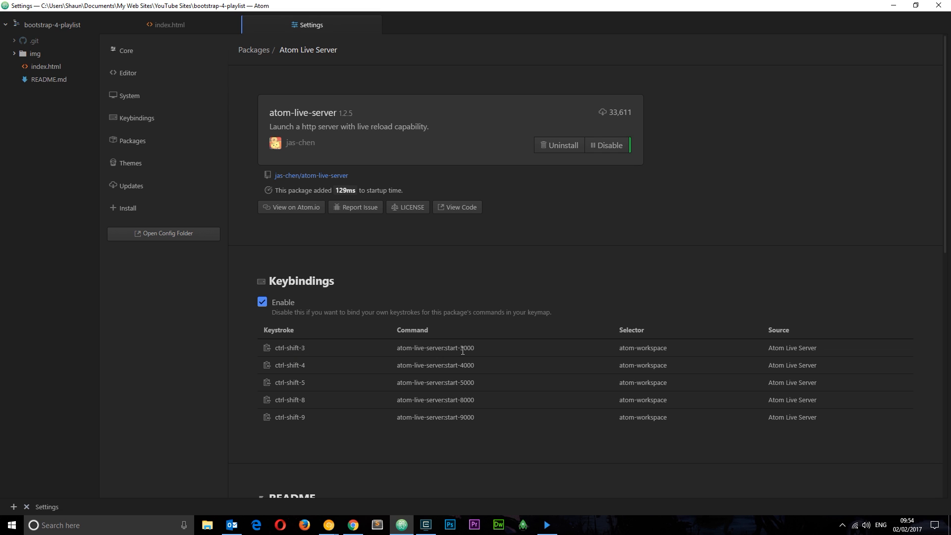
mouse_move(499, 357)
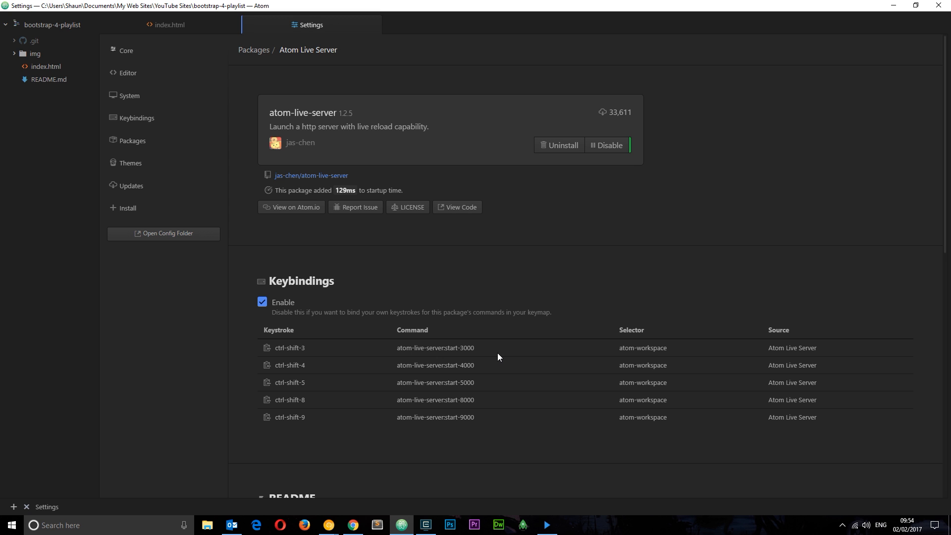
mouse_move(537, 331)
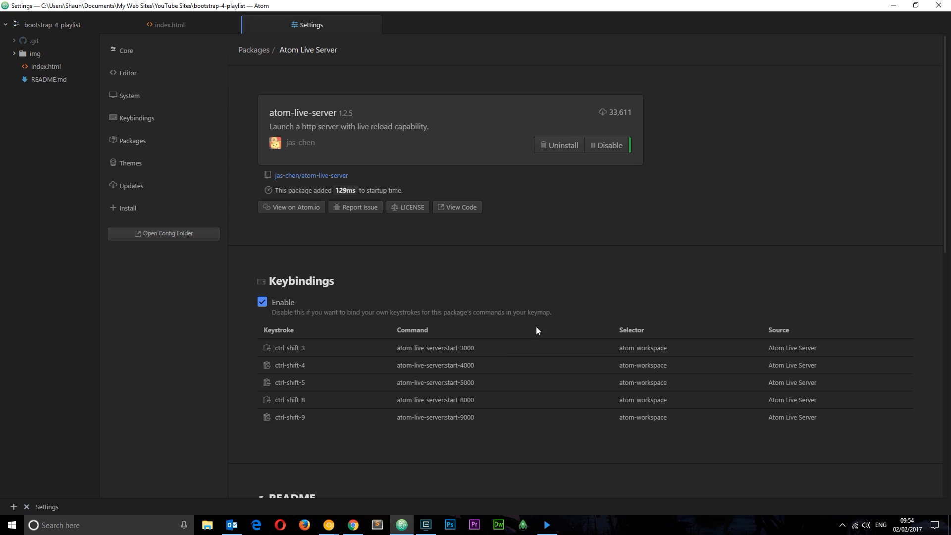